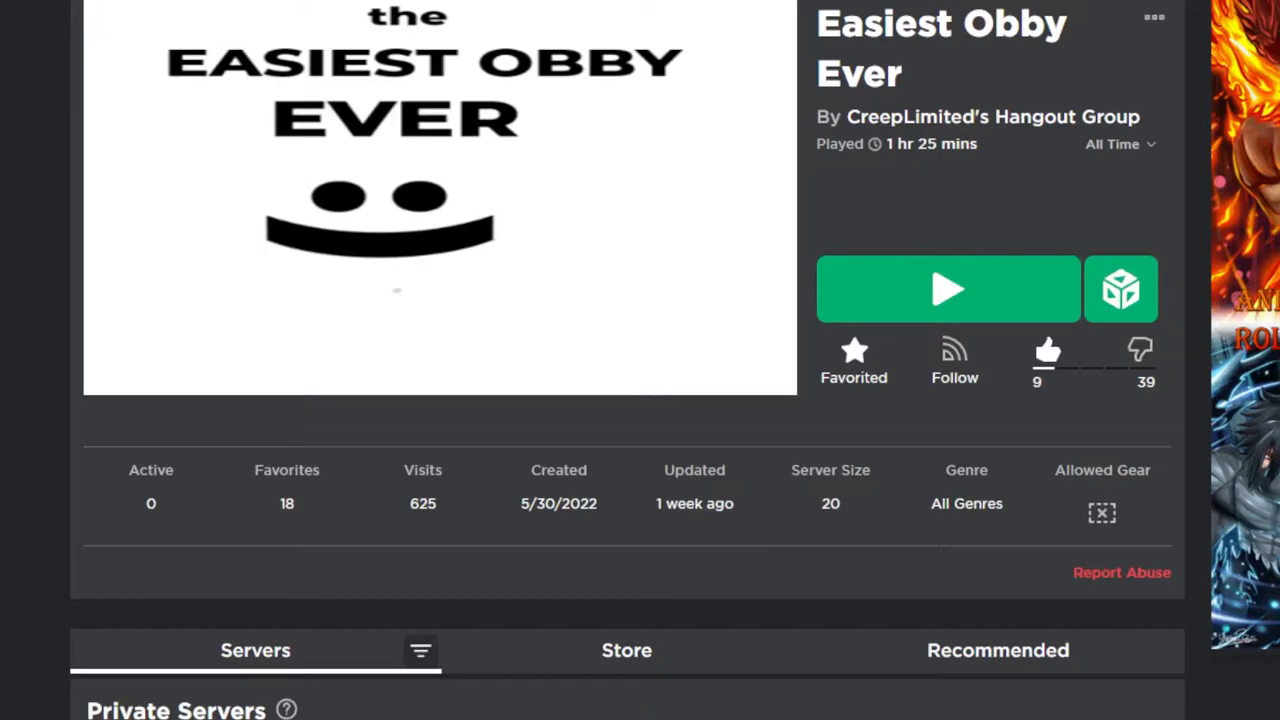
Step: Scroll the profile page and bring up search results for 'minecraft 1.19' experiences
scroll("up", 3)
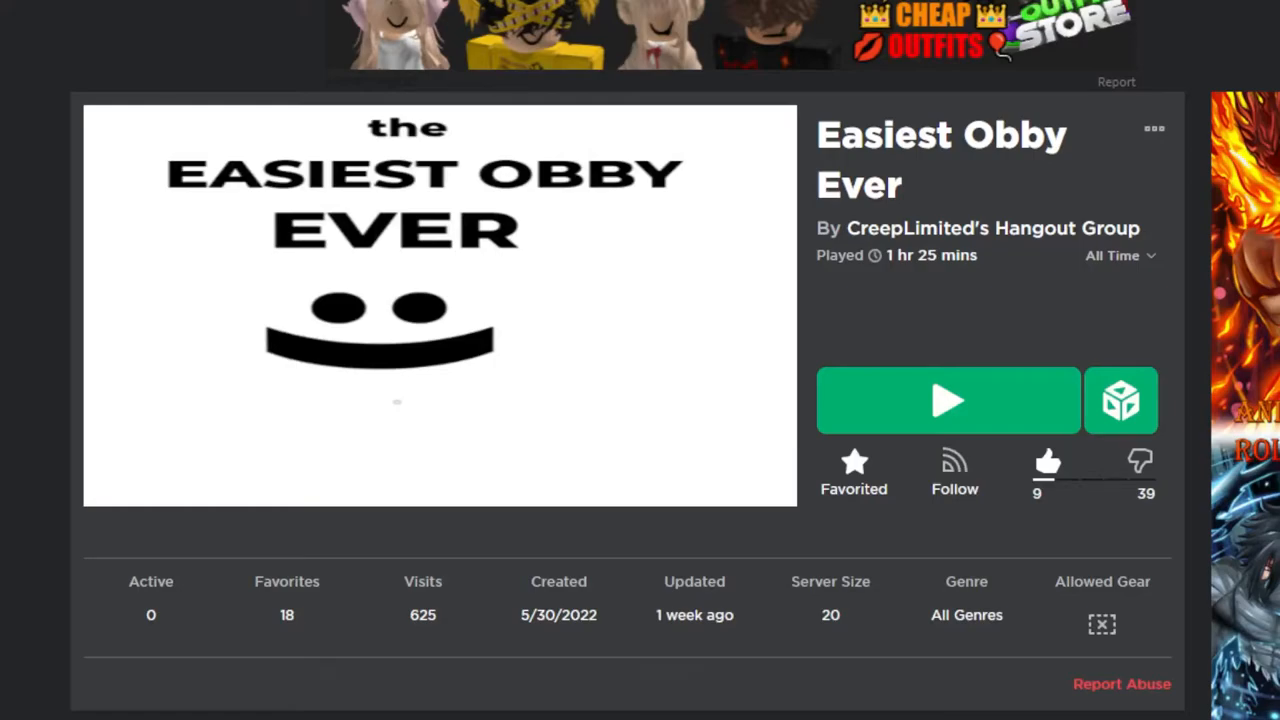
scroll("down", 3)
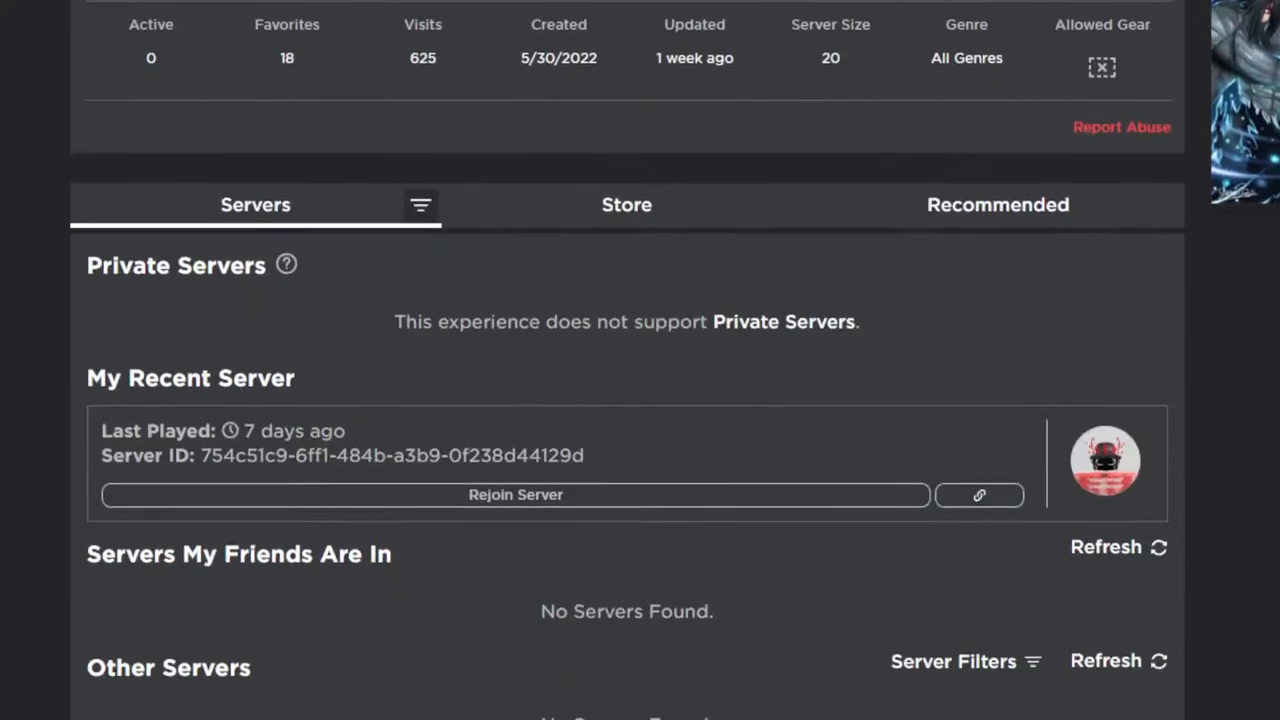
scroll("up", 3)
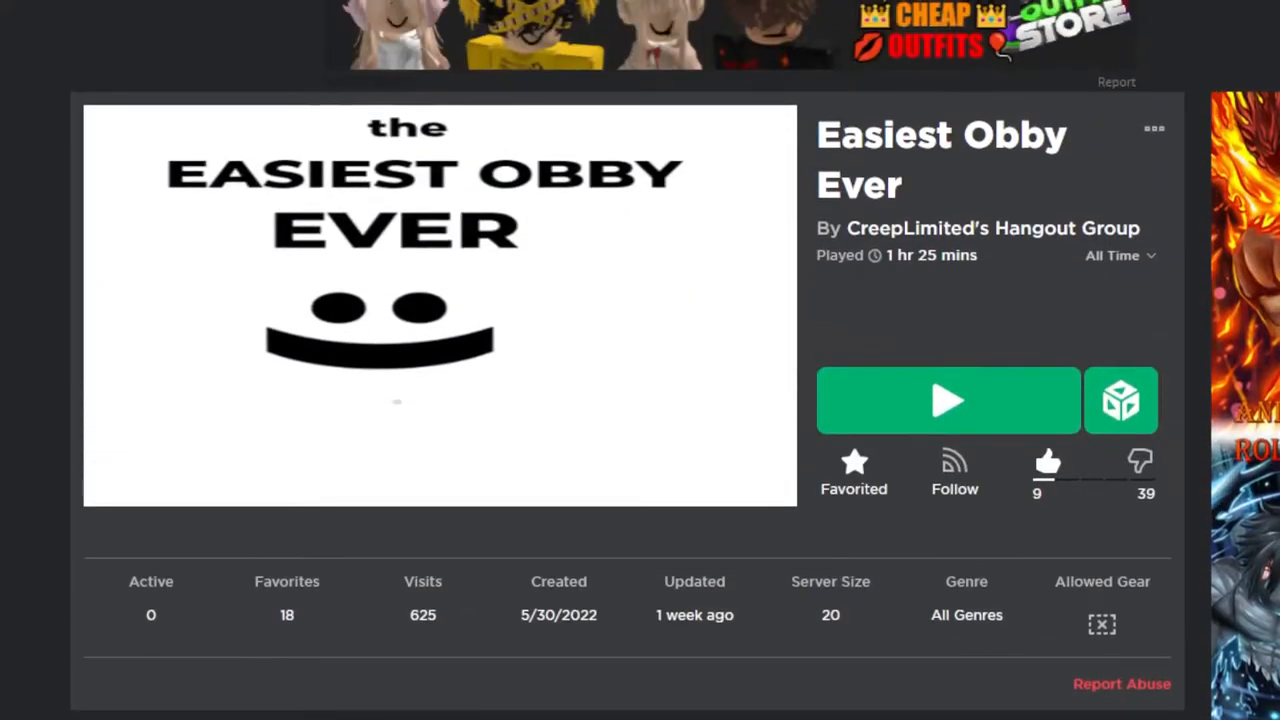
scroll("down", 3)
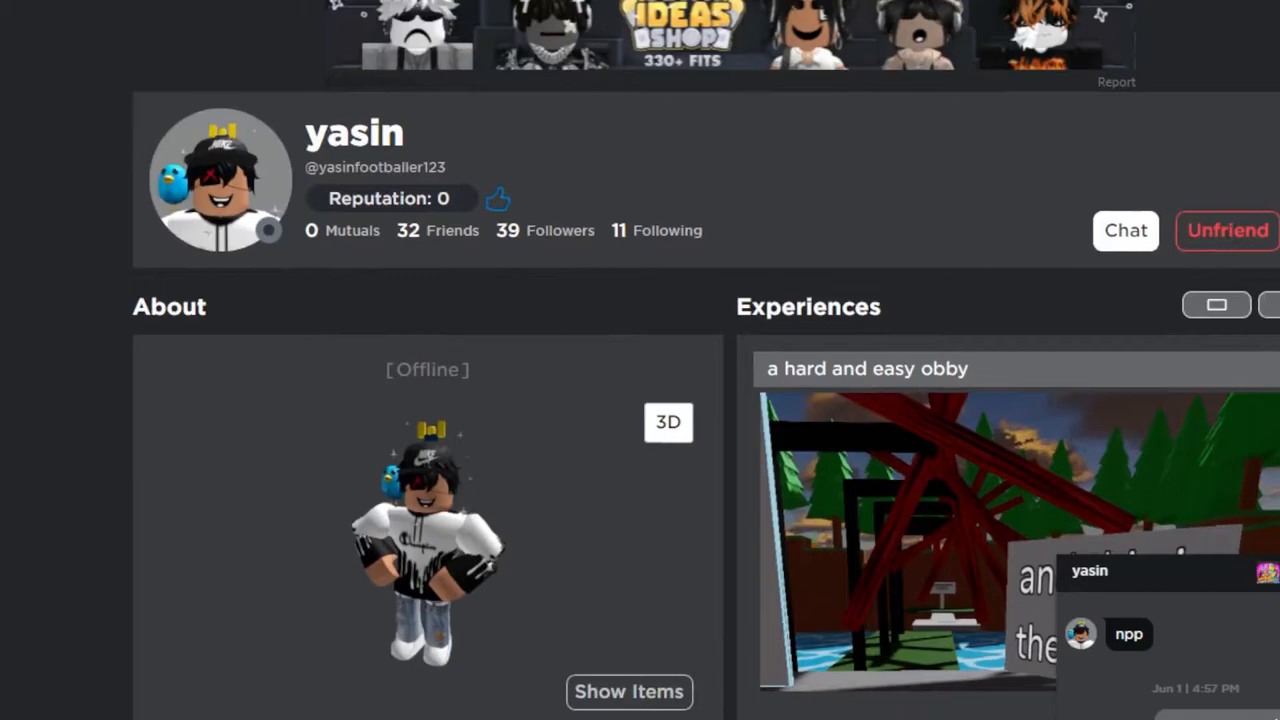
scroll("down", 3)
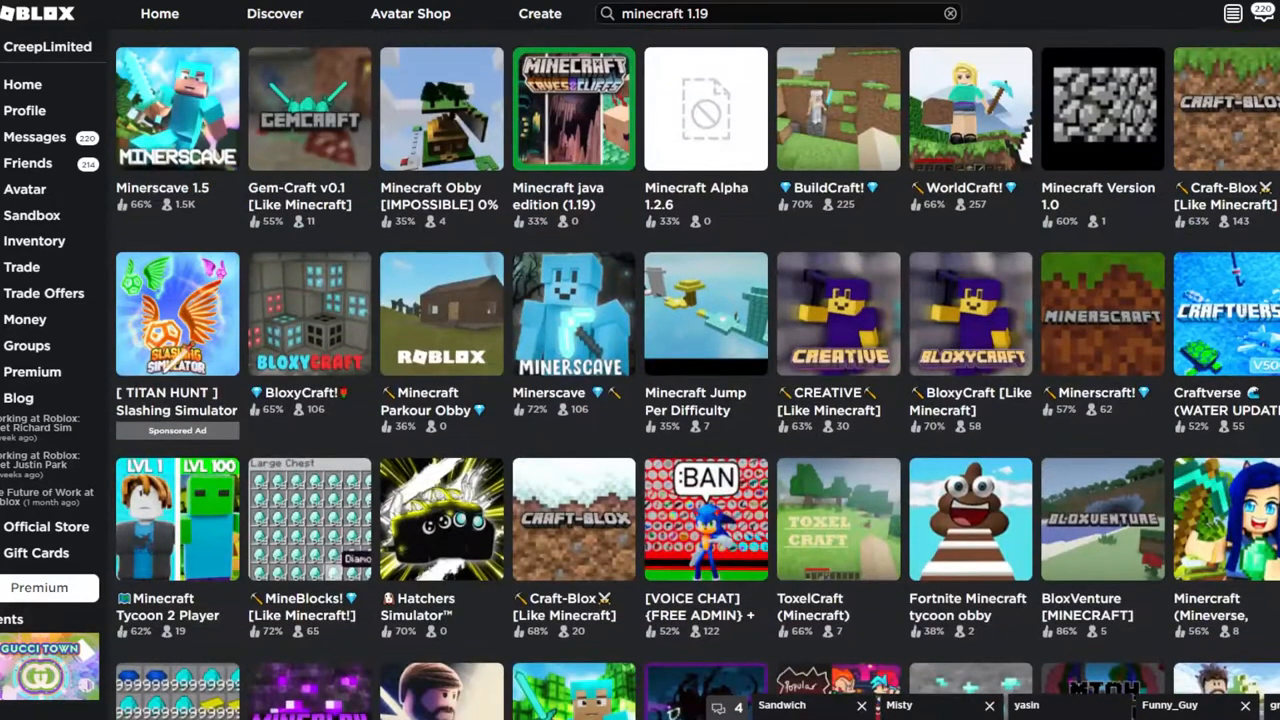
scroll("down", 3)
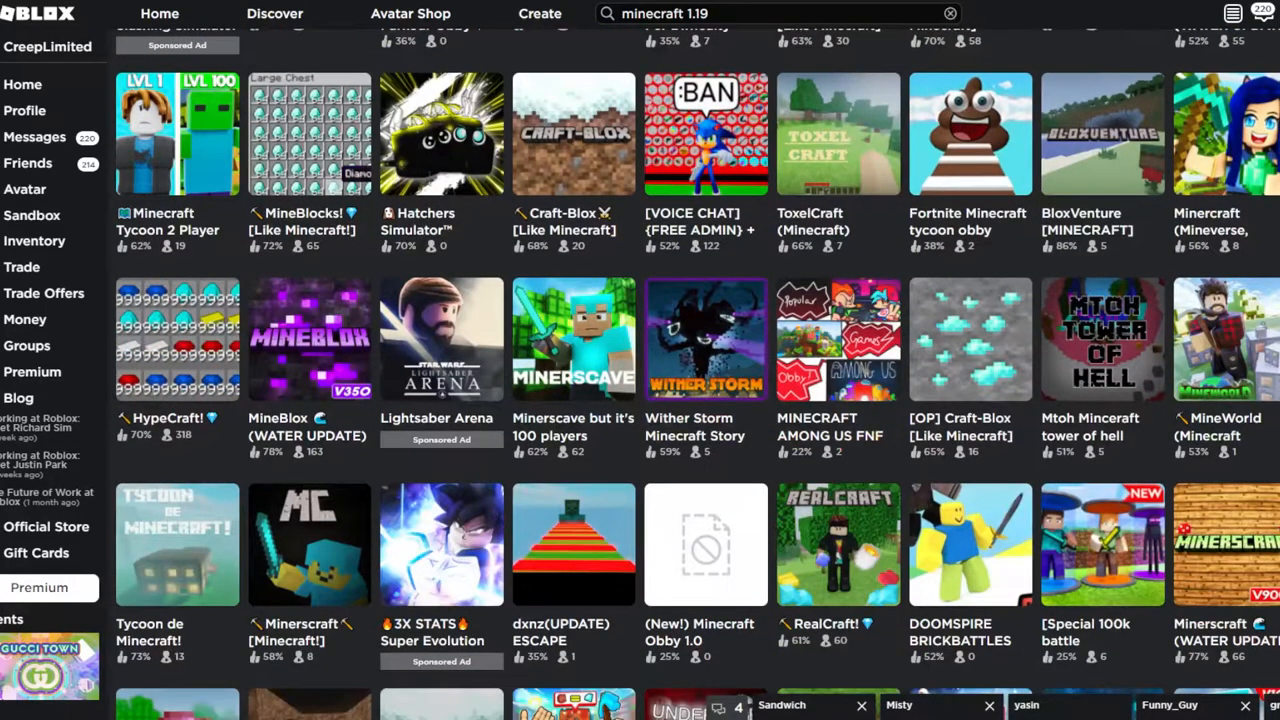
scroll("up", 3)
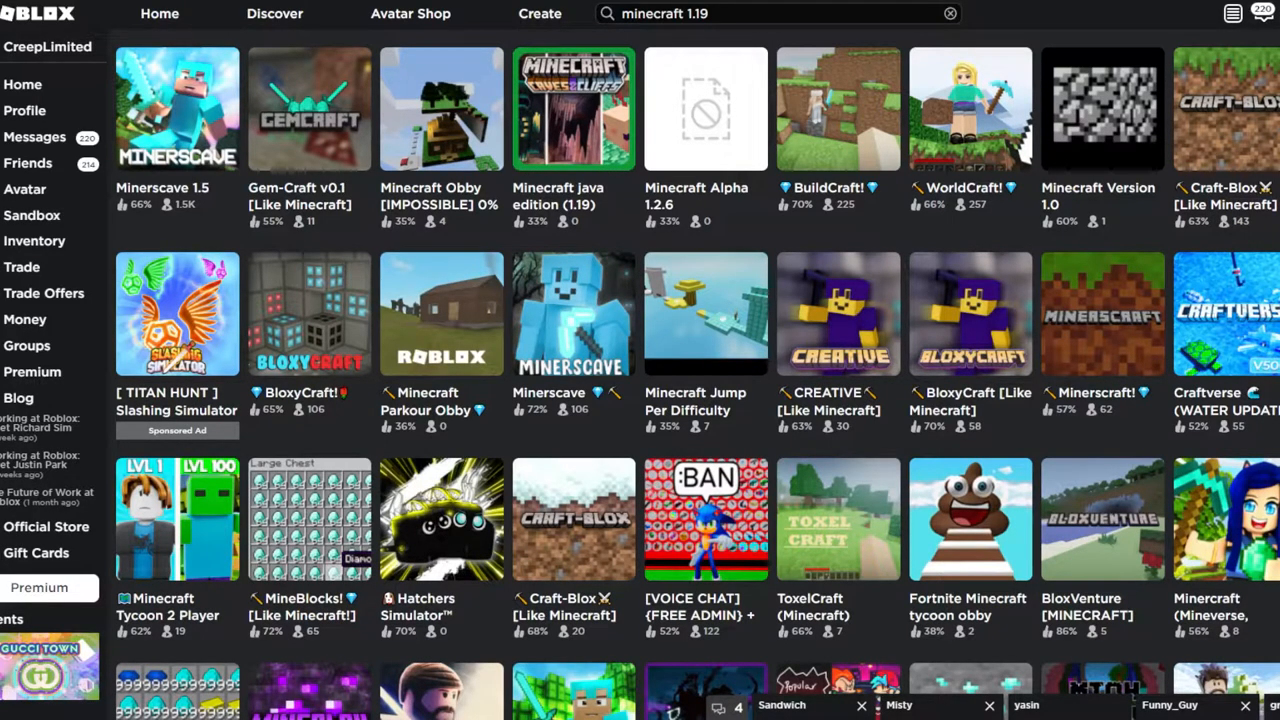
left_click(572, 110)
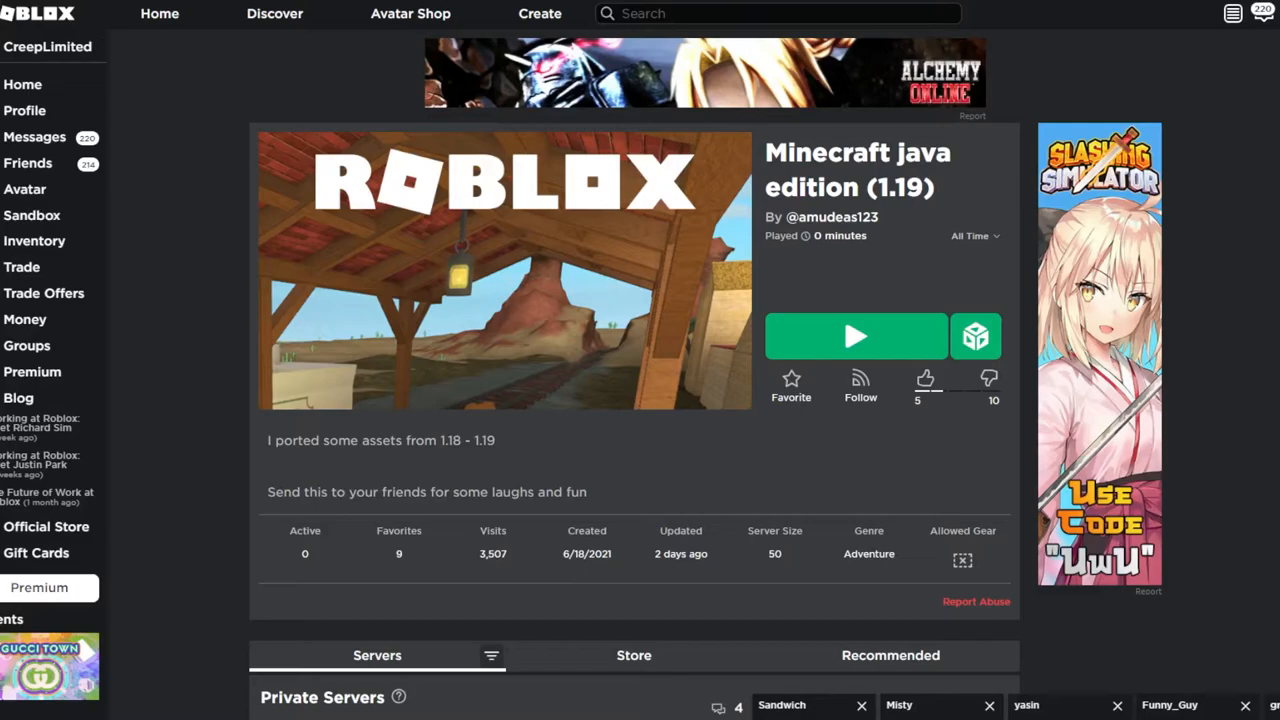
scroll("down", 3)
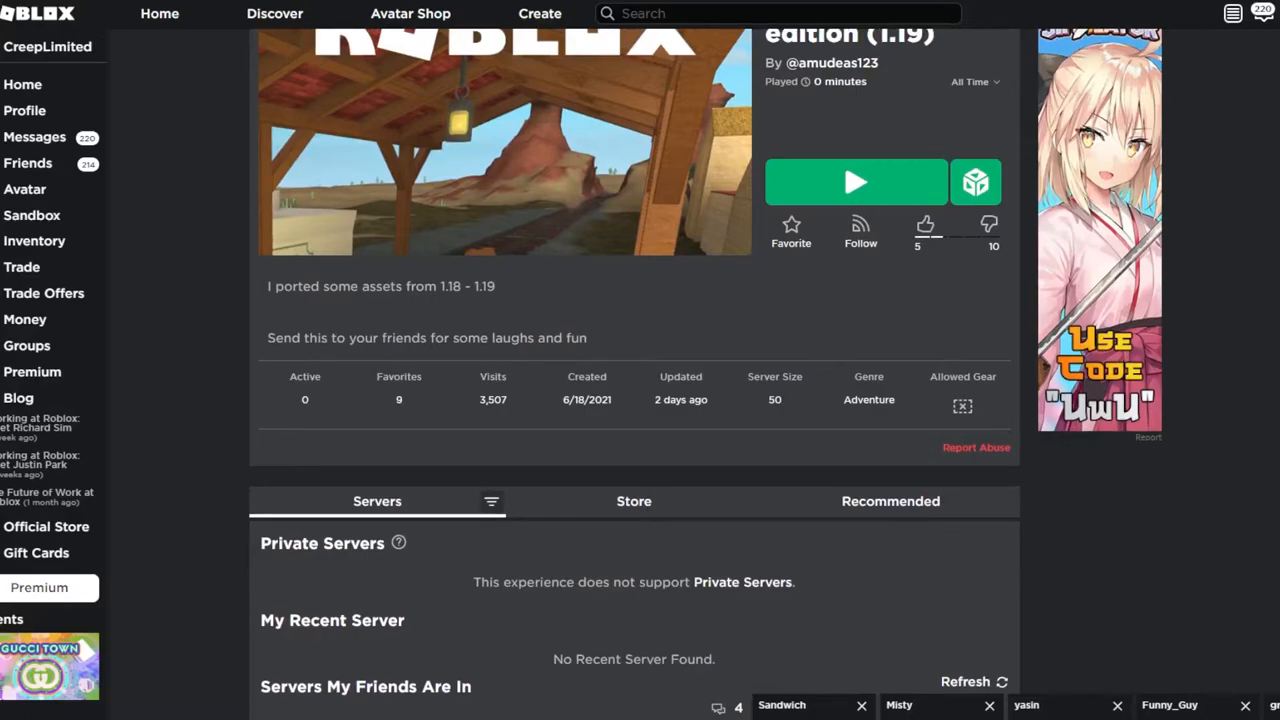
scroll("up", 3)
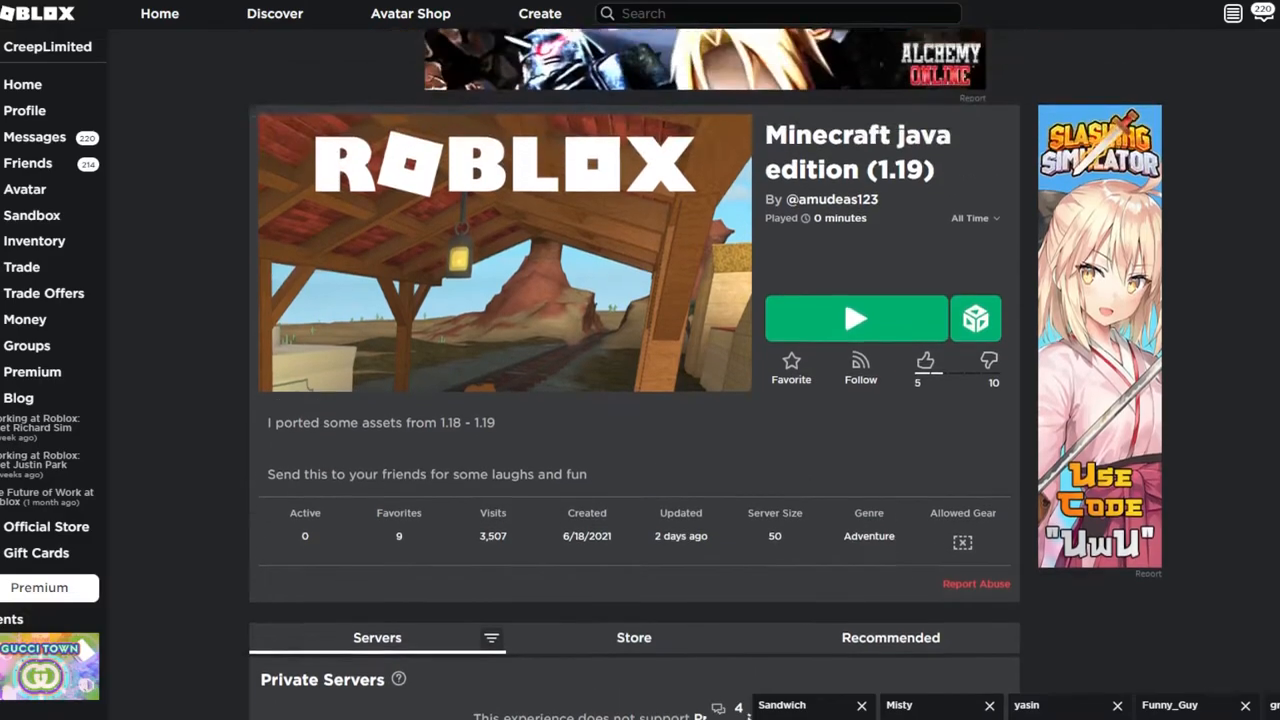
scroll("down", 3)
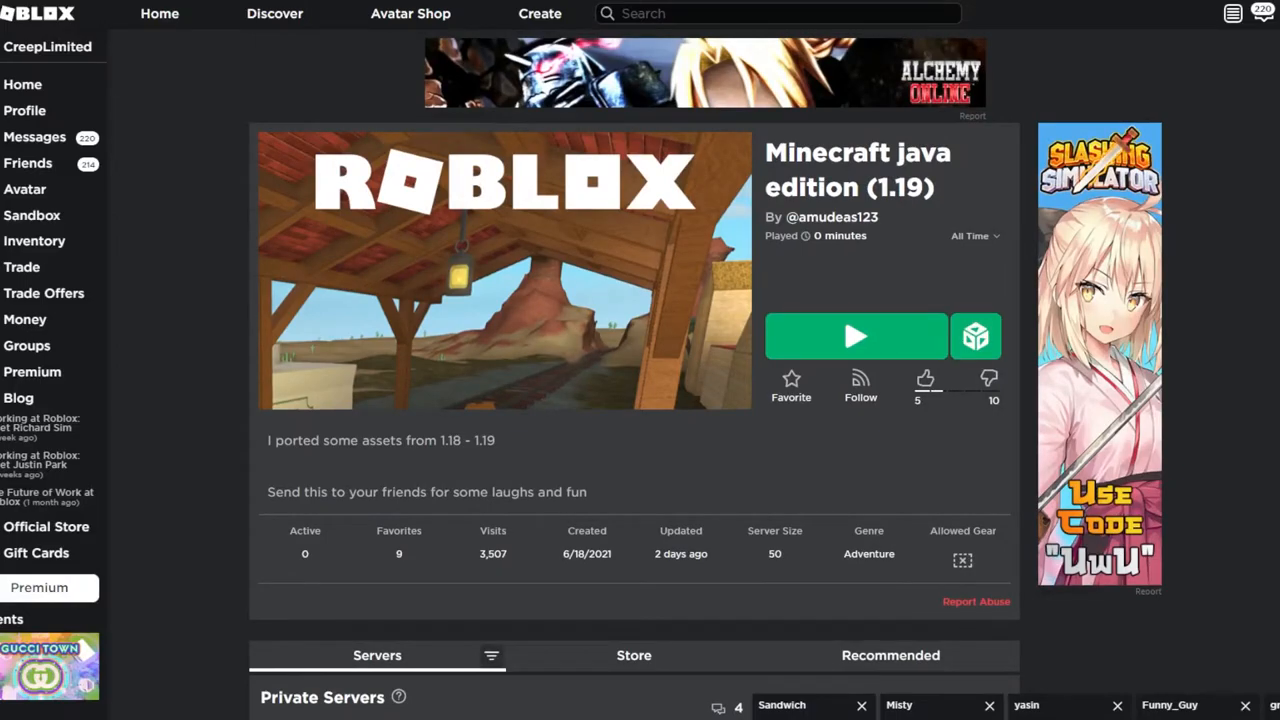
left_click(856, 336)
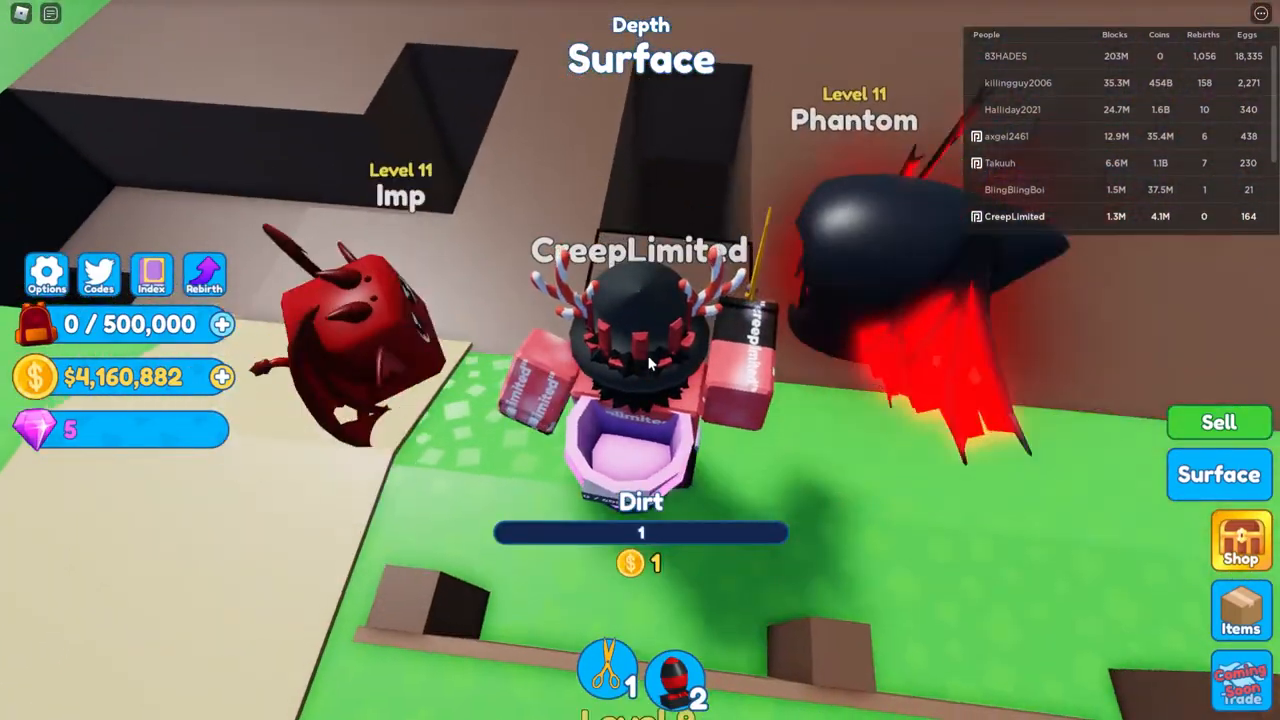
mouse_move(640, 360)
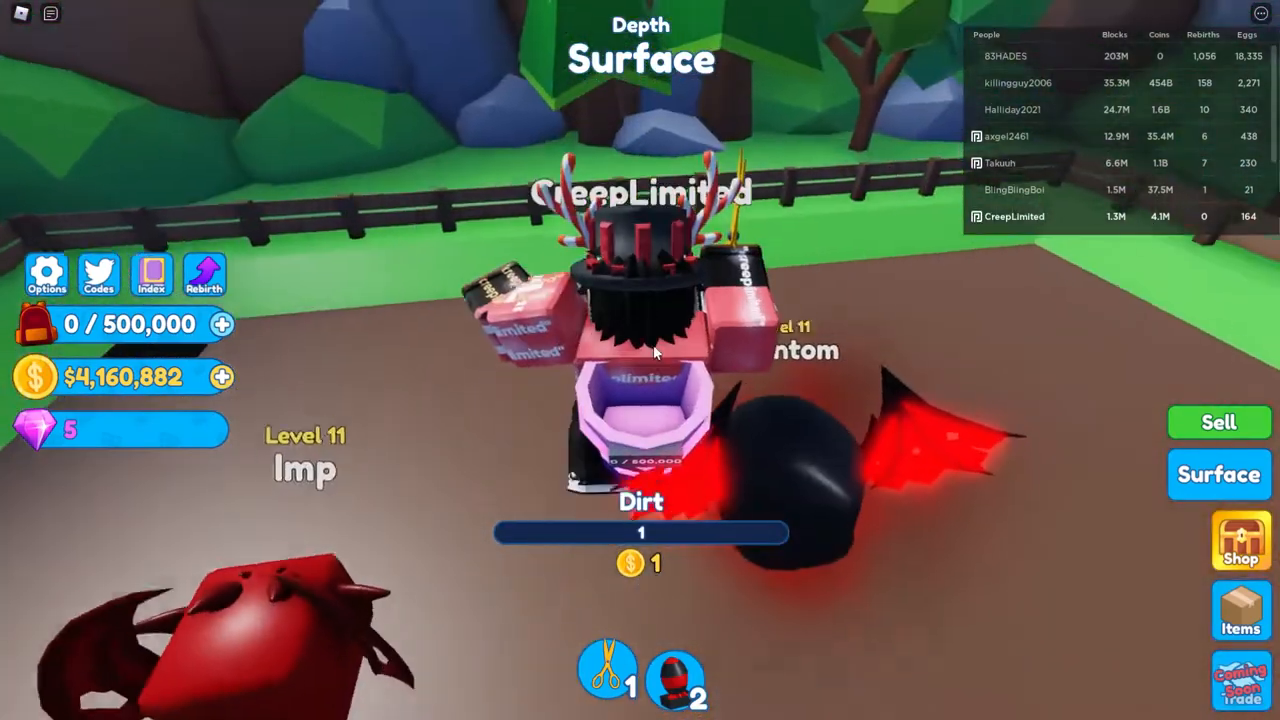